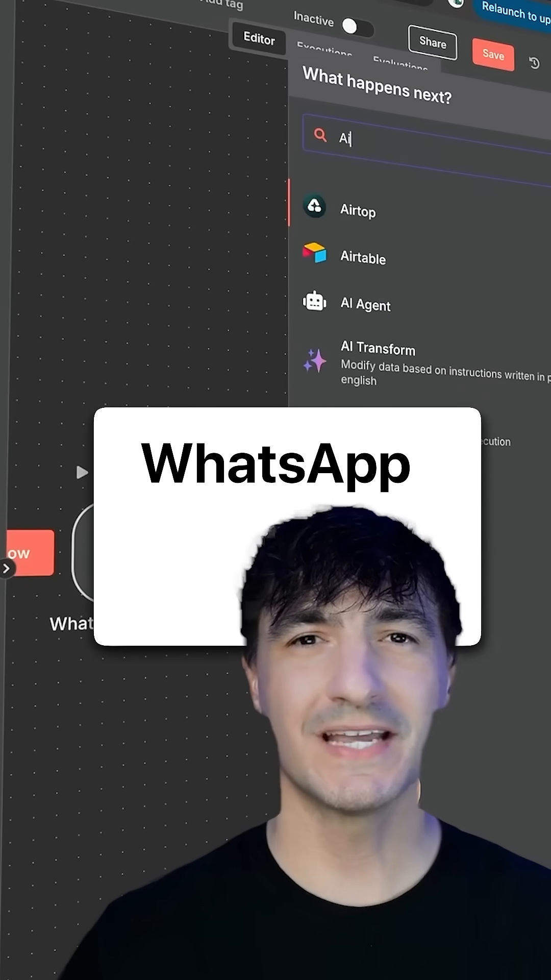
# Search 'Agent' as the node following the WhatsApp Trigger to find AI Agent
pyautogui.write('Agent')
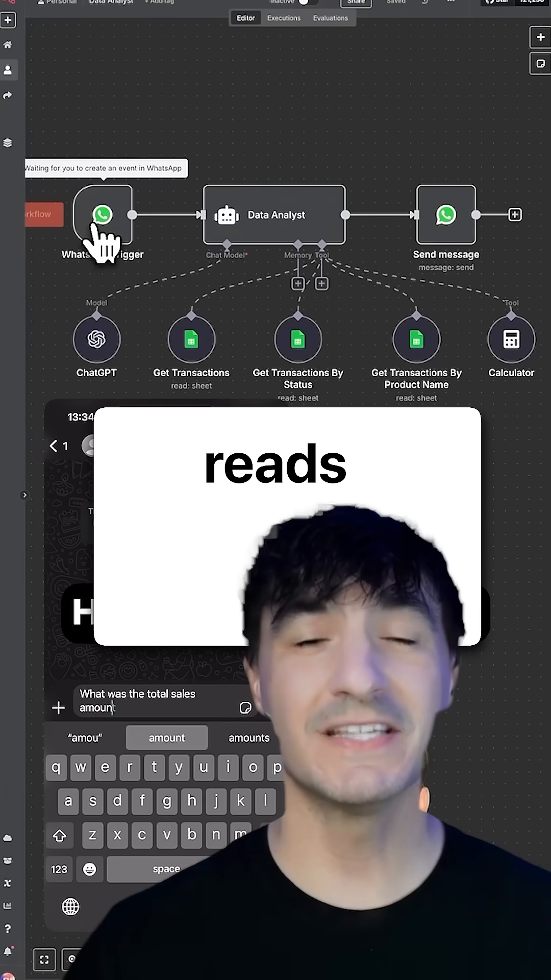
# Ask the WhatsApp trigger for total sales amount completed between March and June
pyautogui.write('completed between march and June of')
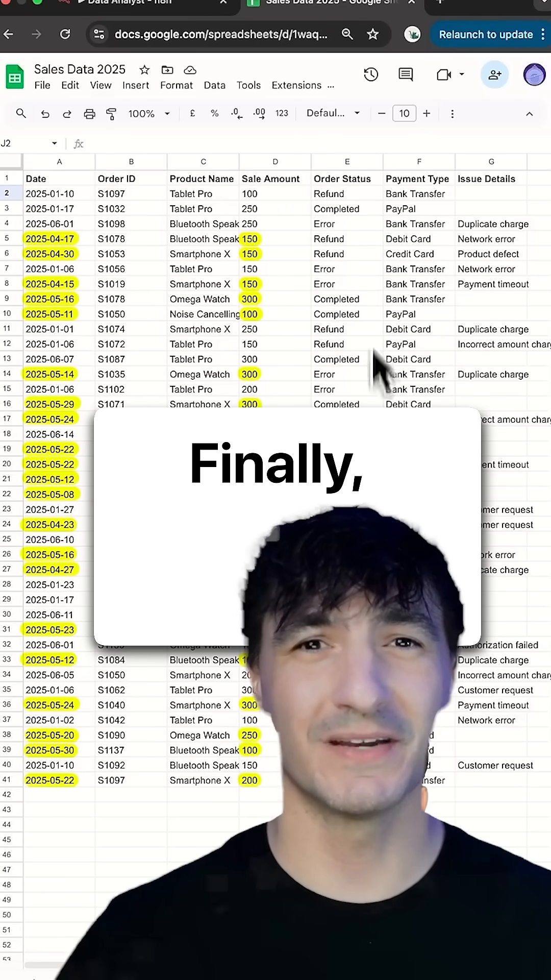
# Select a Completed cell in the Sales Data 2025 Order Status column
pyautogui.click(347, 208)
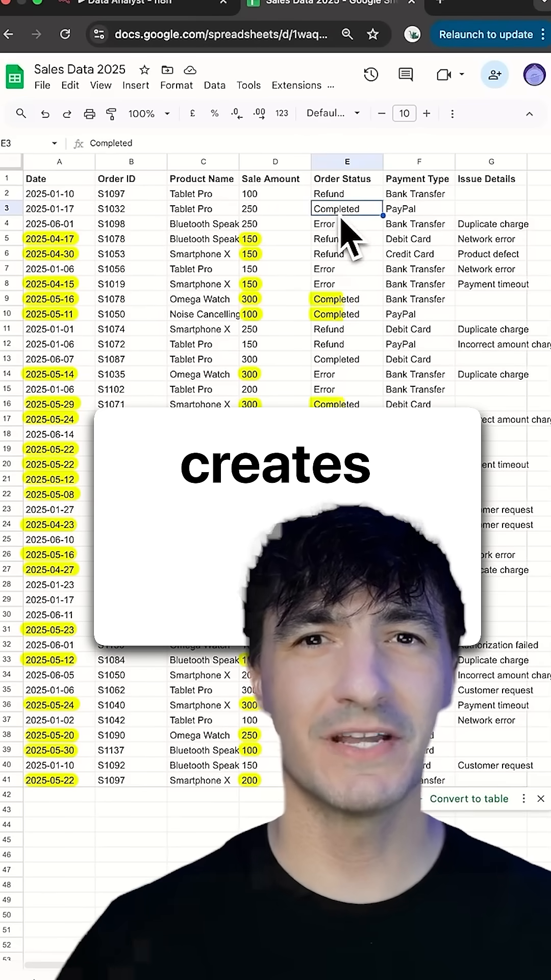